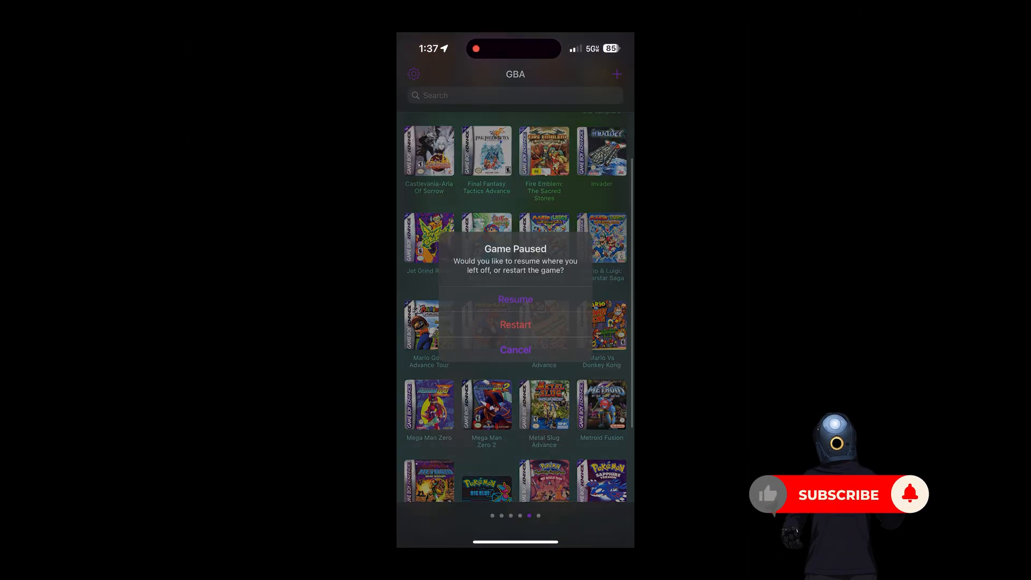
Resume the paused GBA game from the Game Paused alert.
left_click(514, 299)
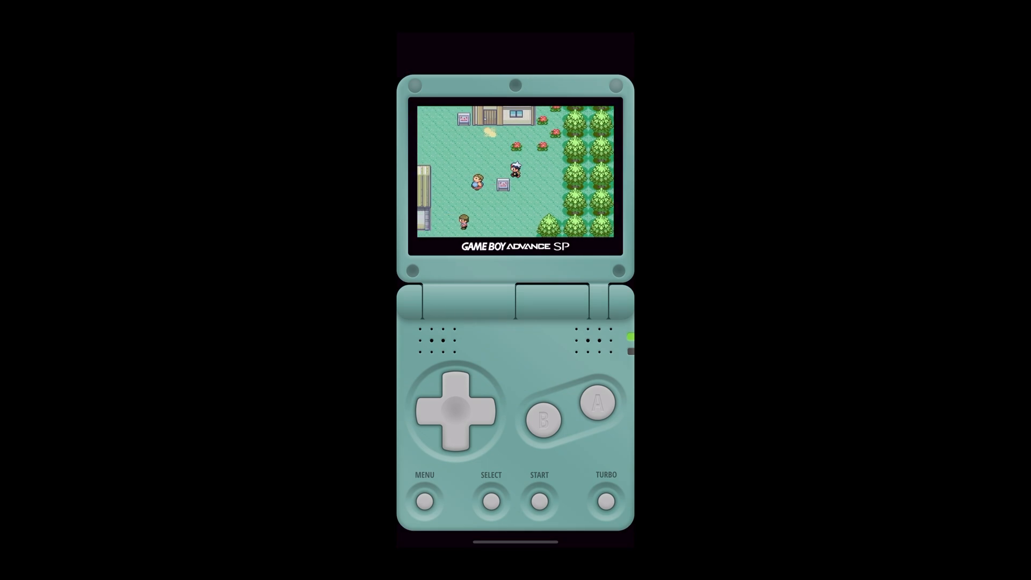
Save Pokémon Sapphire progress through the in-game Start menu.
left_click(539, 500)
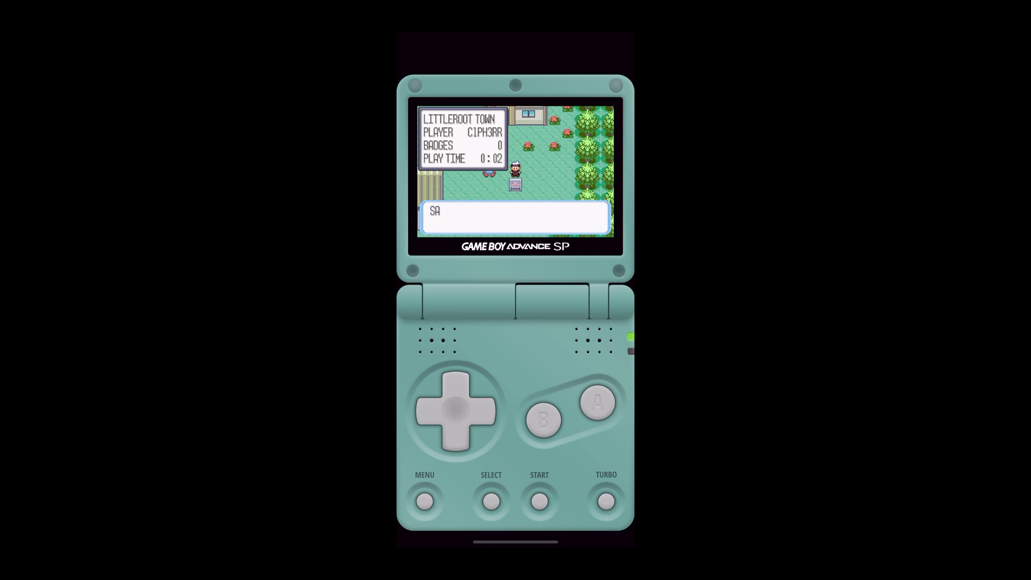
left_click(595, 402)
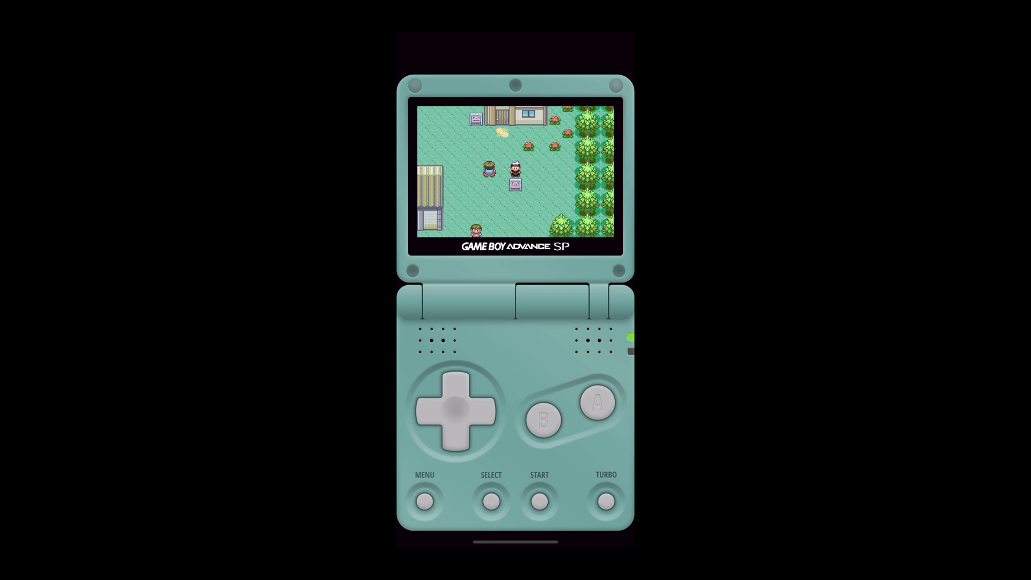
Exit the game through Delta's Menu to return to the GBA library.
left_click(424, 500)
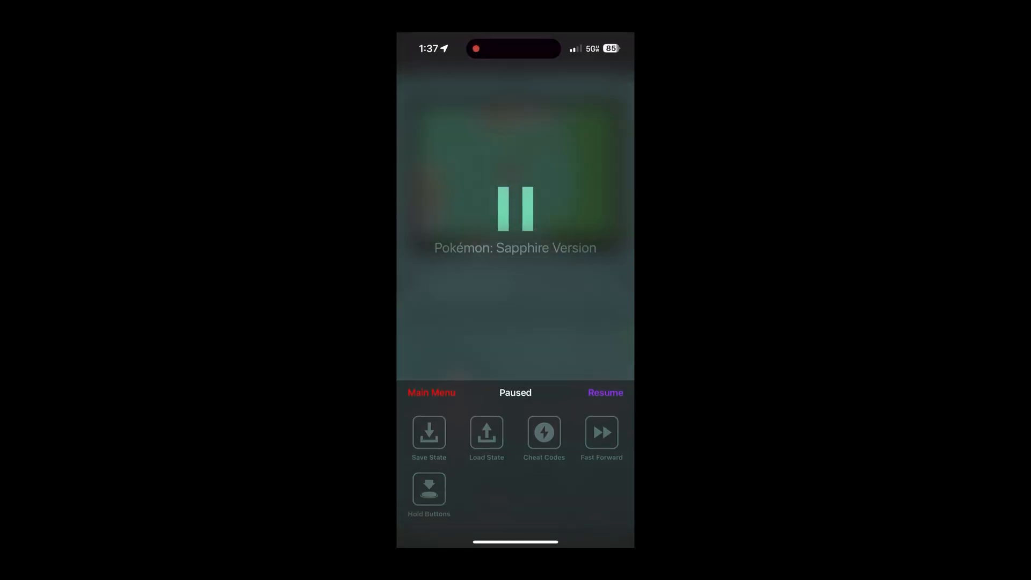
left_click(431, 392)
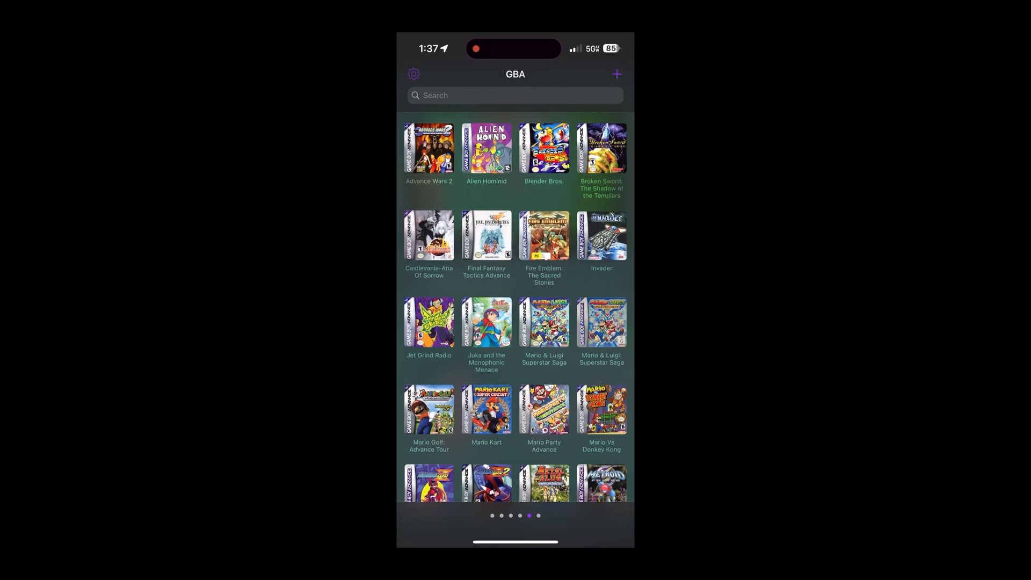